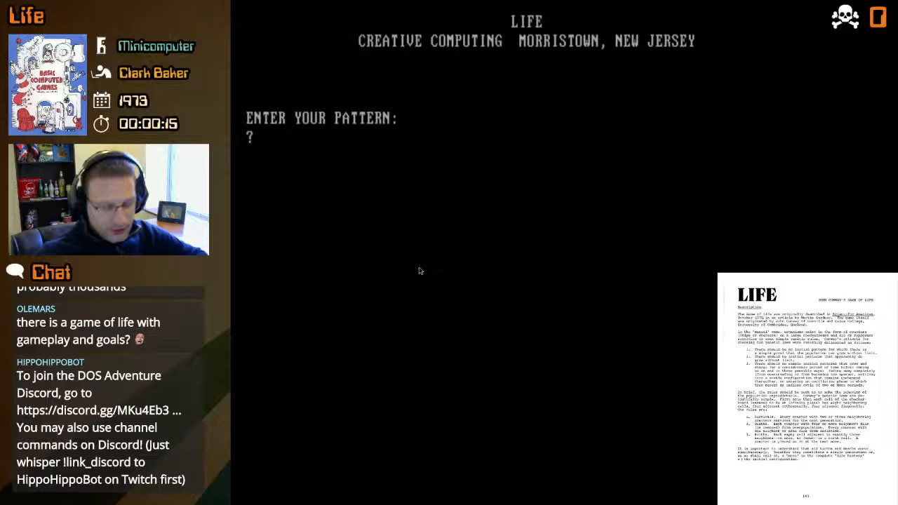
# Step: Enter the first two pattern rows of plus signs and asterisks at the ENTER YOUR PATTERN prompt
pyautogui.write('**')
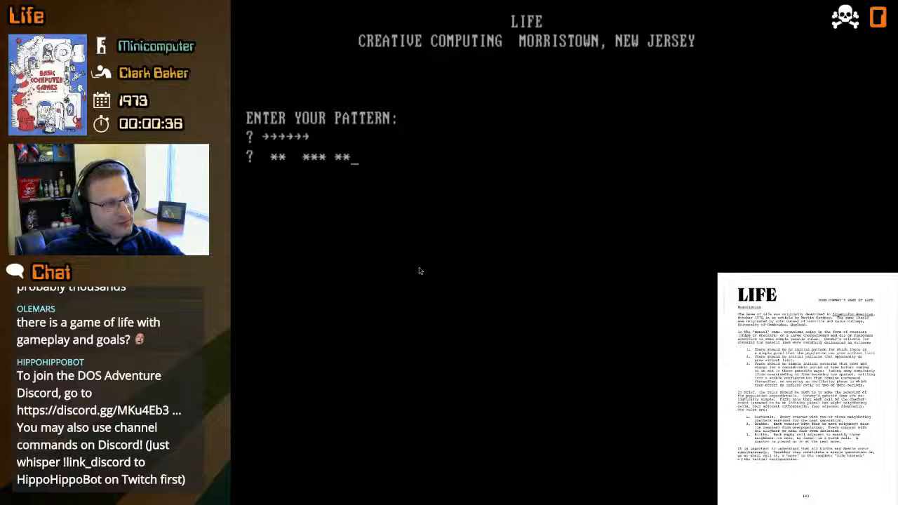
pyautogui.write('**→*')
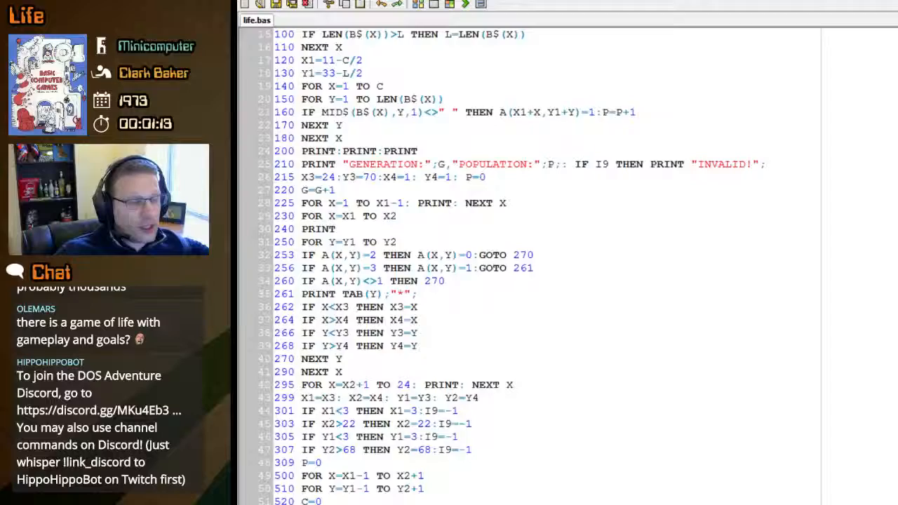
# Step: Scroll the life.bas listing to the lines that print generation and population
pyautogui.scroll(3)
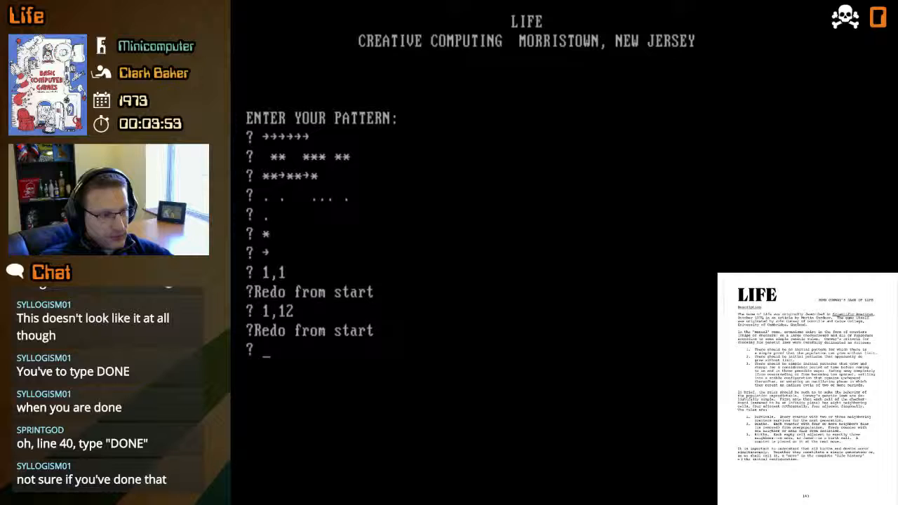
# Step: Enter DONE at the pattern prompt to end pattern input
pyautogui.write('DONE')
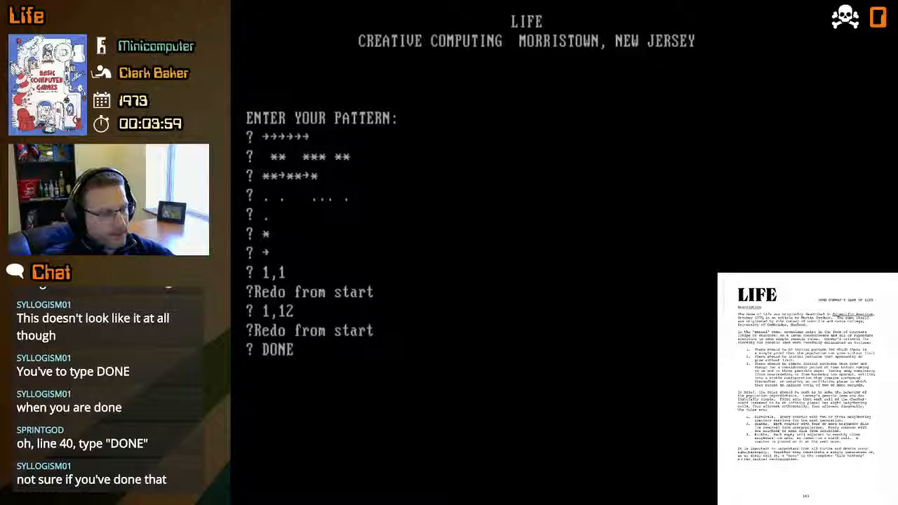
# Step: Submit the finished starting pattern so LIFE begins computing generations
pyautogui.press('Return')
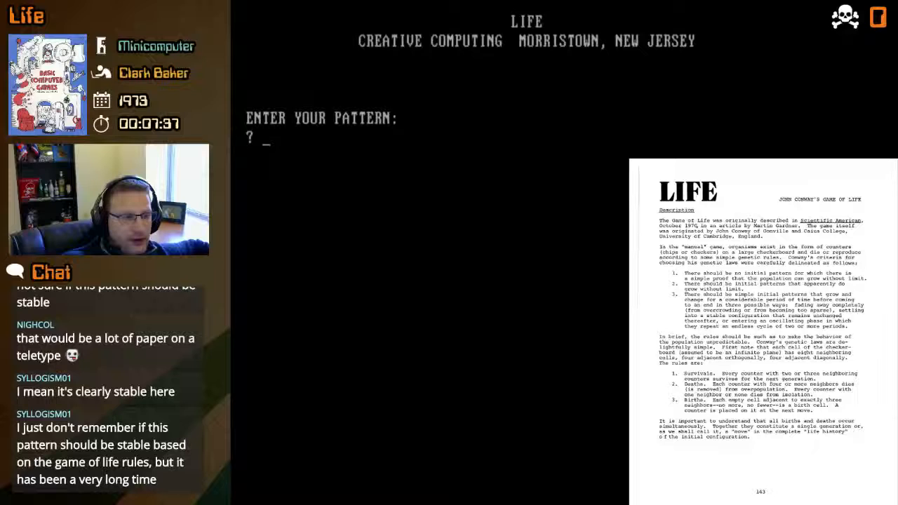
# Step: Enter a row of seven asterisks as the first line of the new pattern
pyautogui.write('*******')
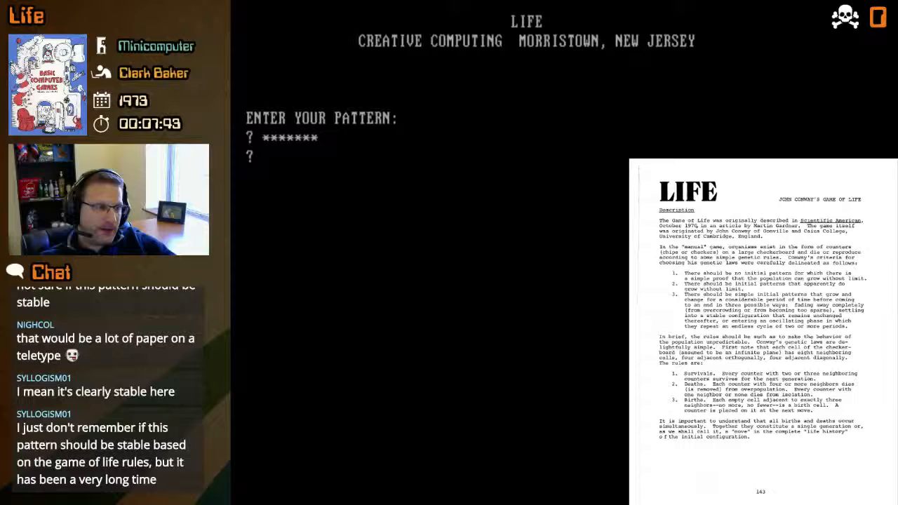